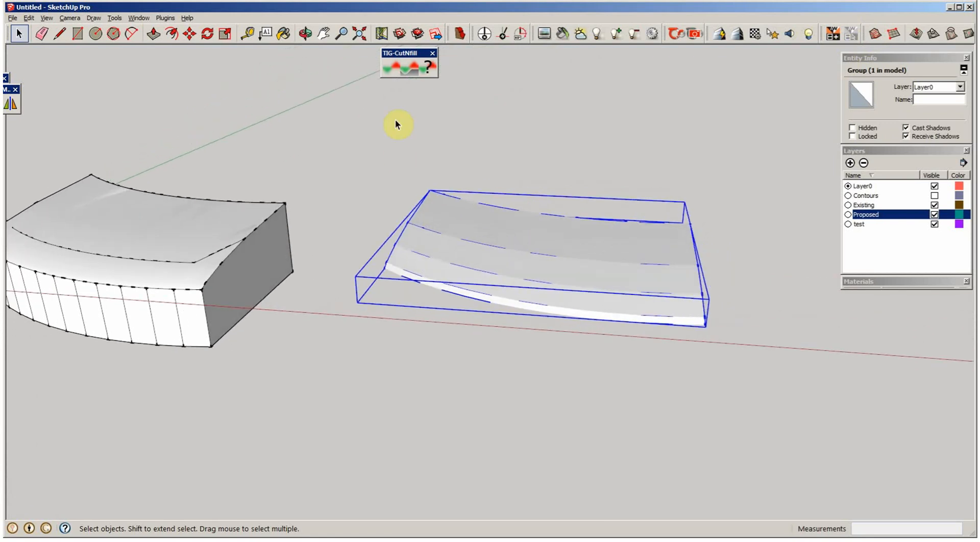
pyautogui.moveTo(391, 67)
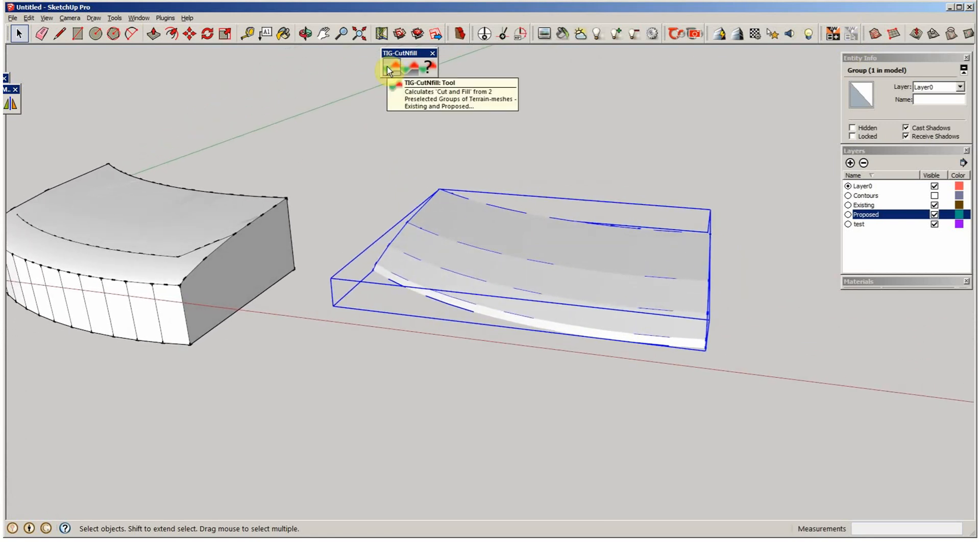
pyautogui.moveTo(405, 67)
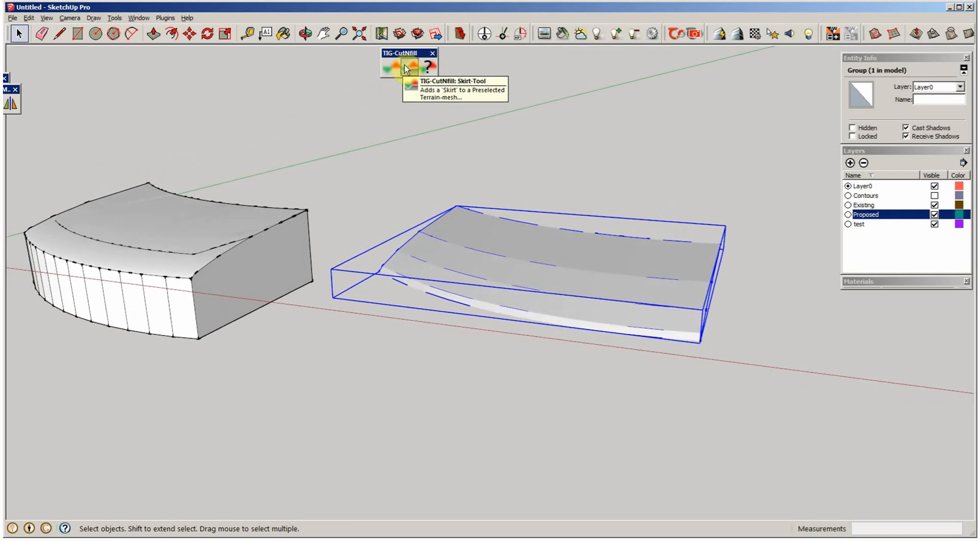
pyautogui.moveTo(407, 69)
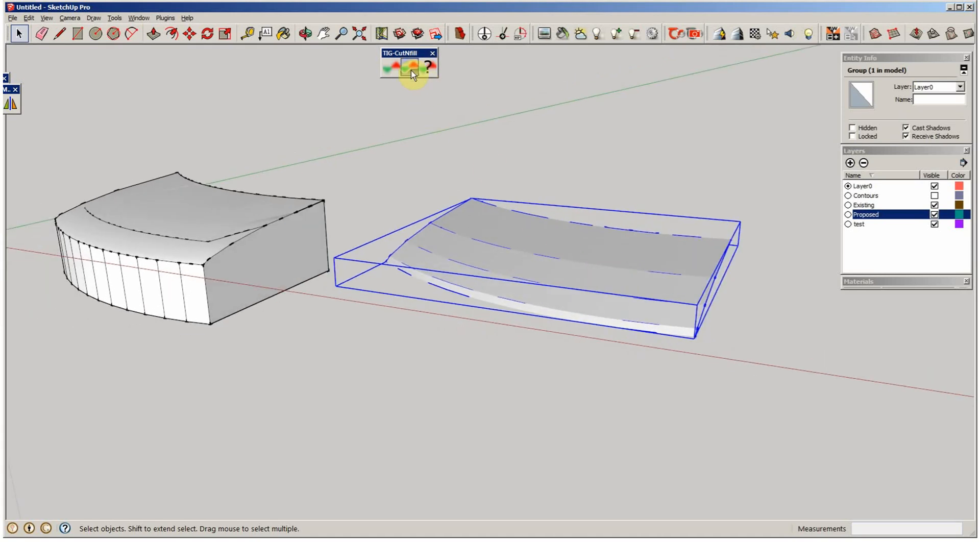
# Add a skirt to the right-hand terrain mesh group with the Skirt-Tool
pyautogui.click(409, 66)
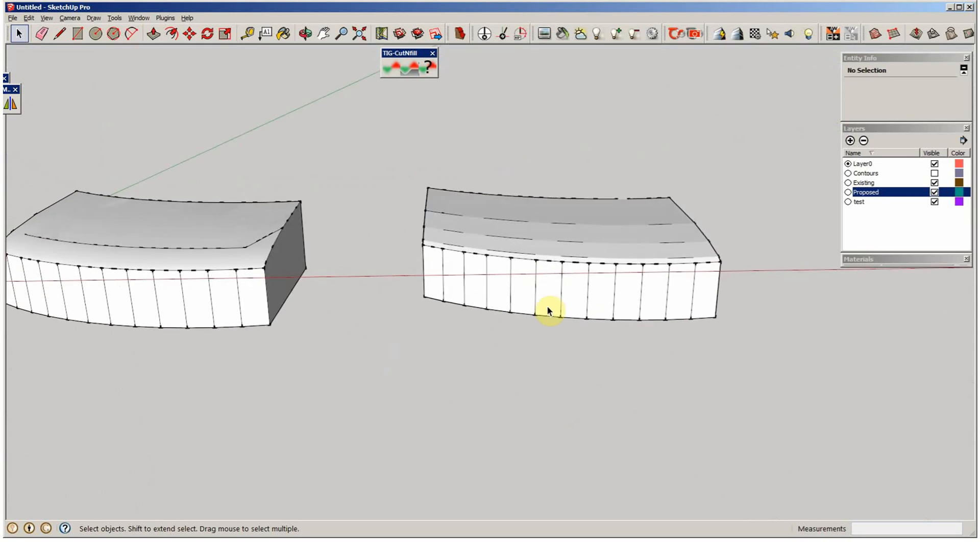
# Select the newly skirted existing terrain group as a solid
pyautogui.click(548, 311)
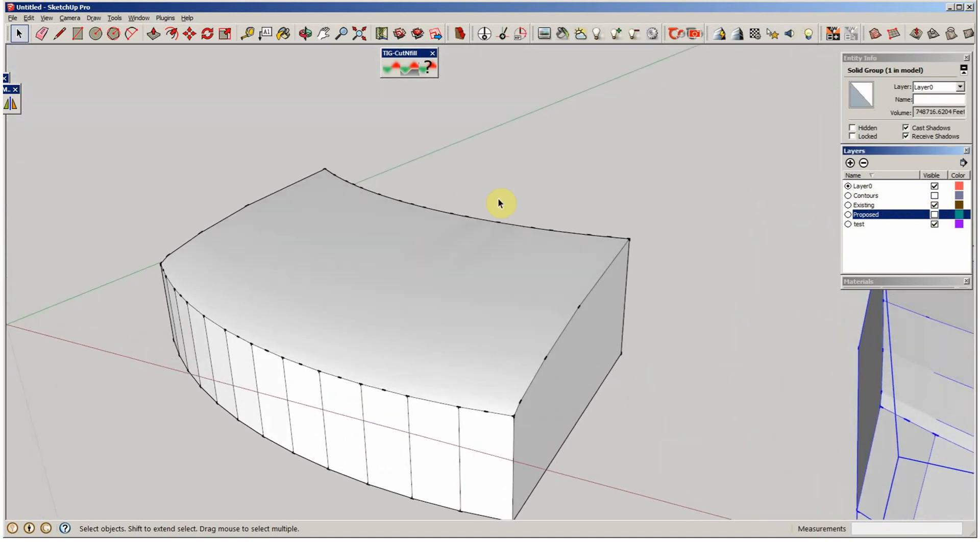
pyautogui.moveTo(355, 250)
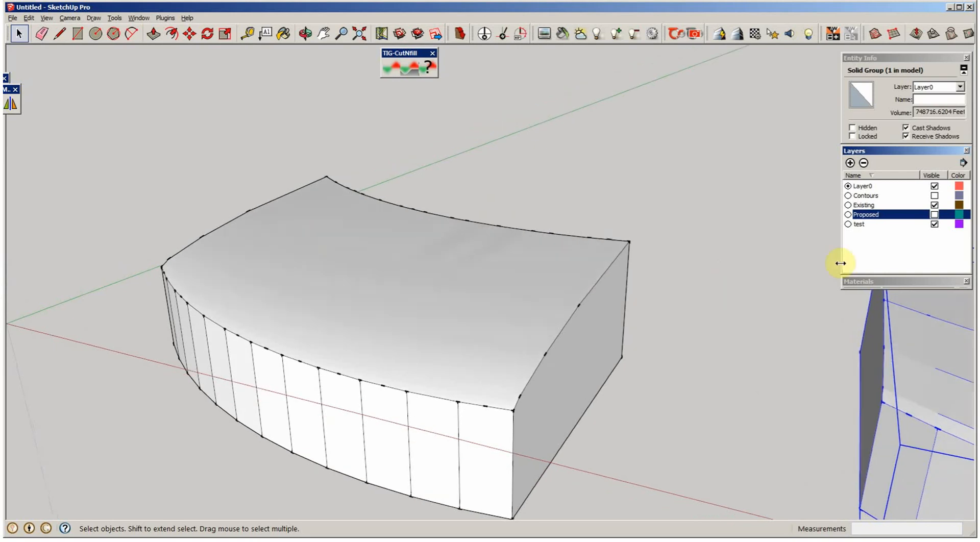
# Make the Proposed layer visible again in the Layers panel
pyautogui.click(935, 214)
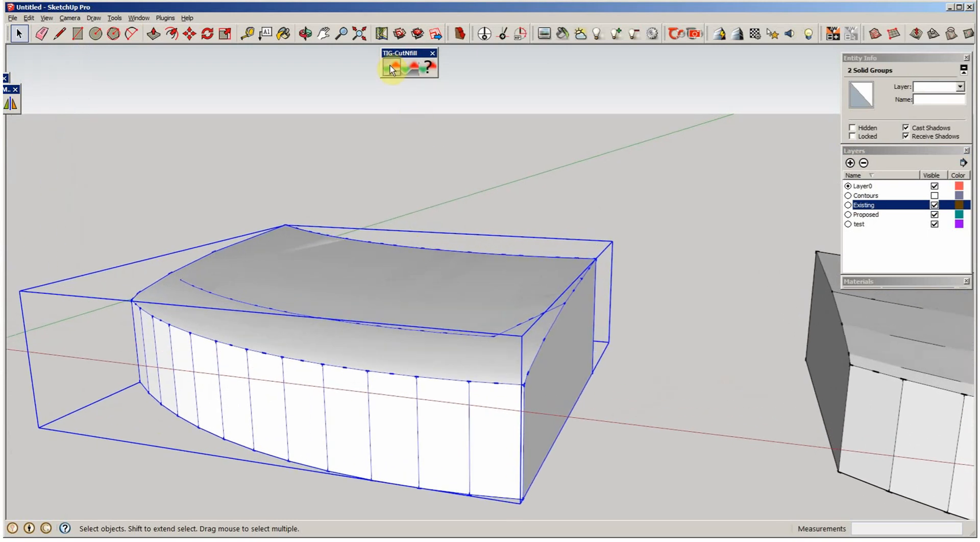
# Run TIG-CutNfill in cu.yds with 0 D.Ps, reporting Cut 1358, Fill 0, Total -1358
pyautogui.click(392, 67)
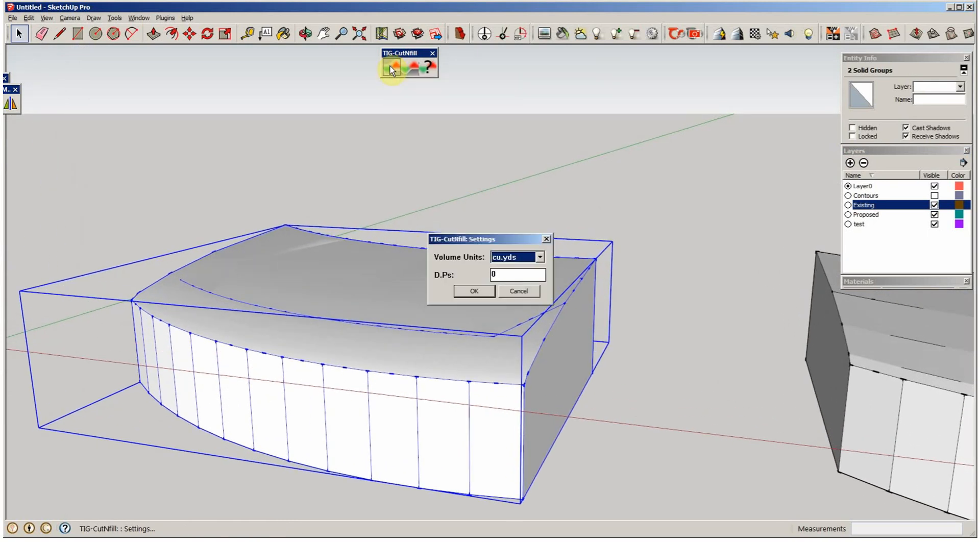
pyautogui.moveTo(474, 292)
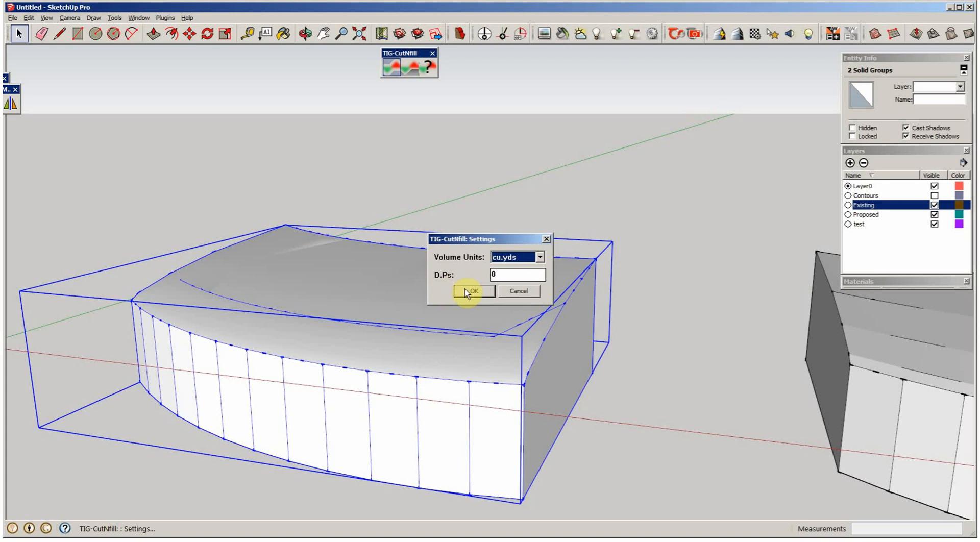
pyautogui.click(473, 291)
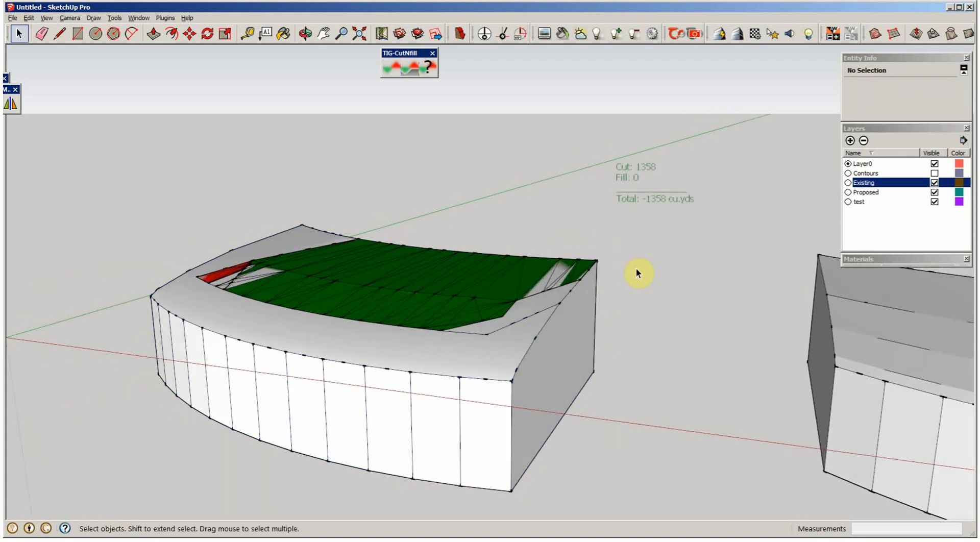